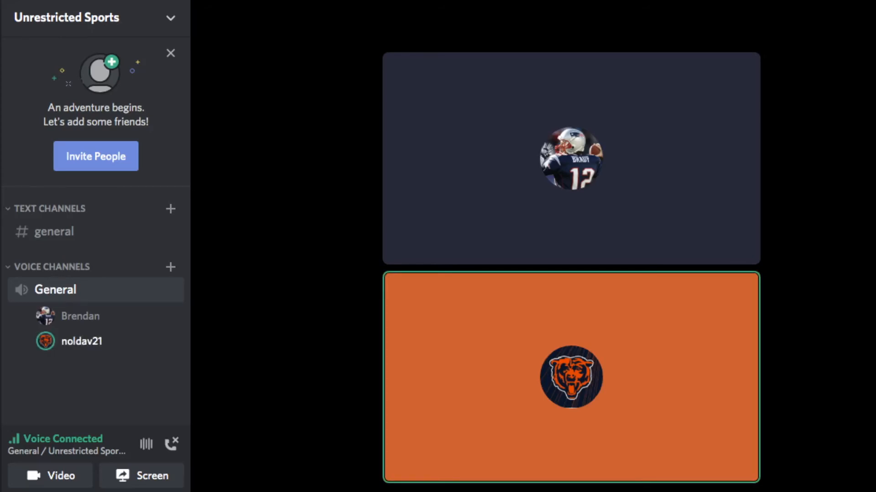
pyautogui.click(569, 158)
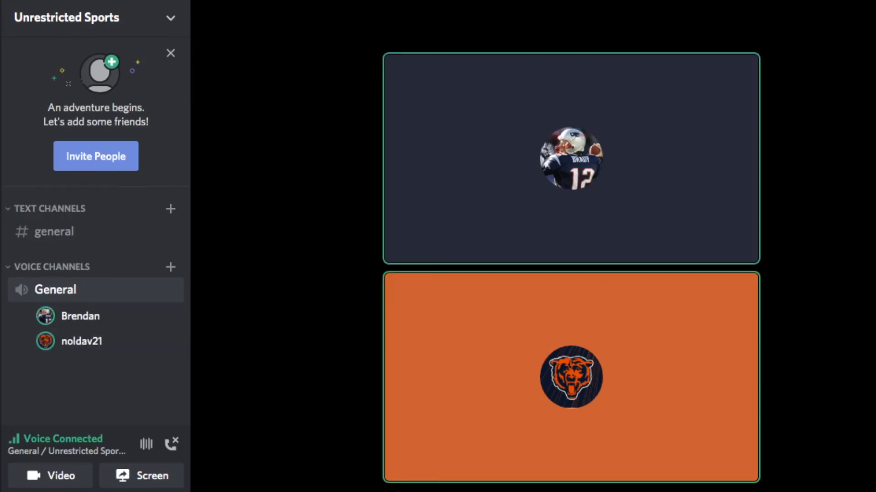